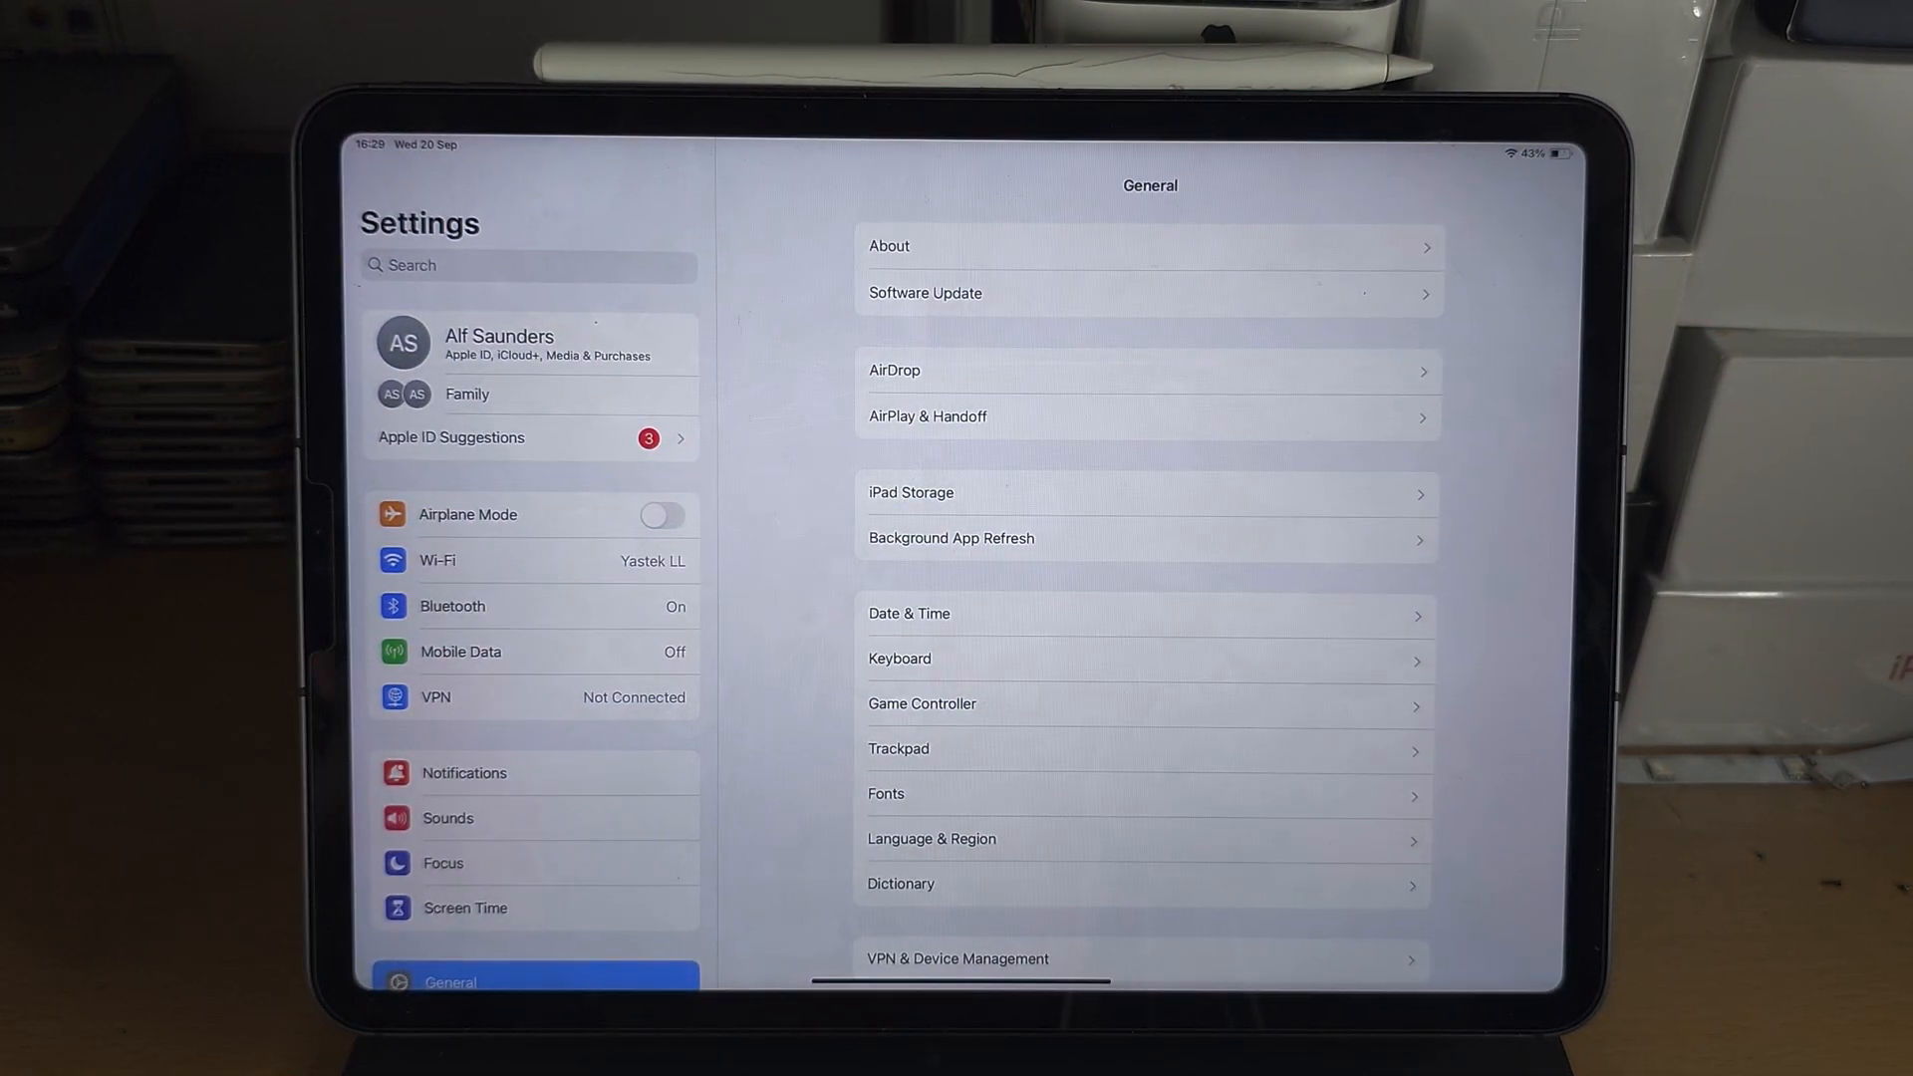
Add Screen Recording to the included controls on the Control Centre settings page
scroll("down", 3)
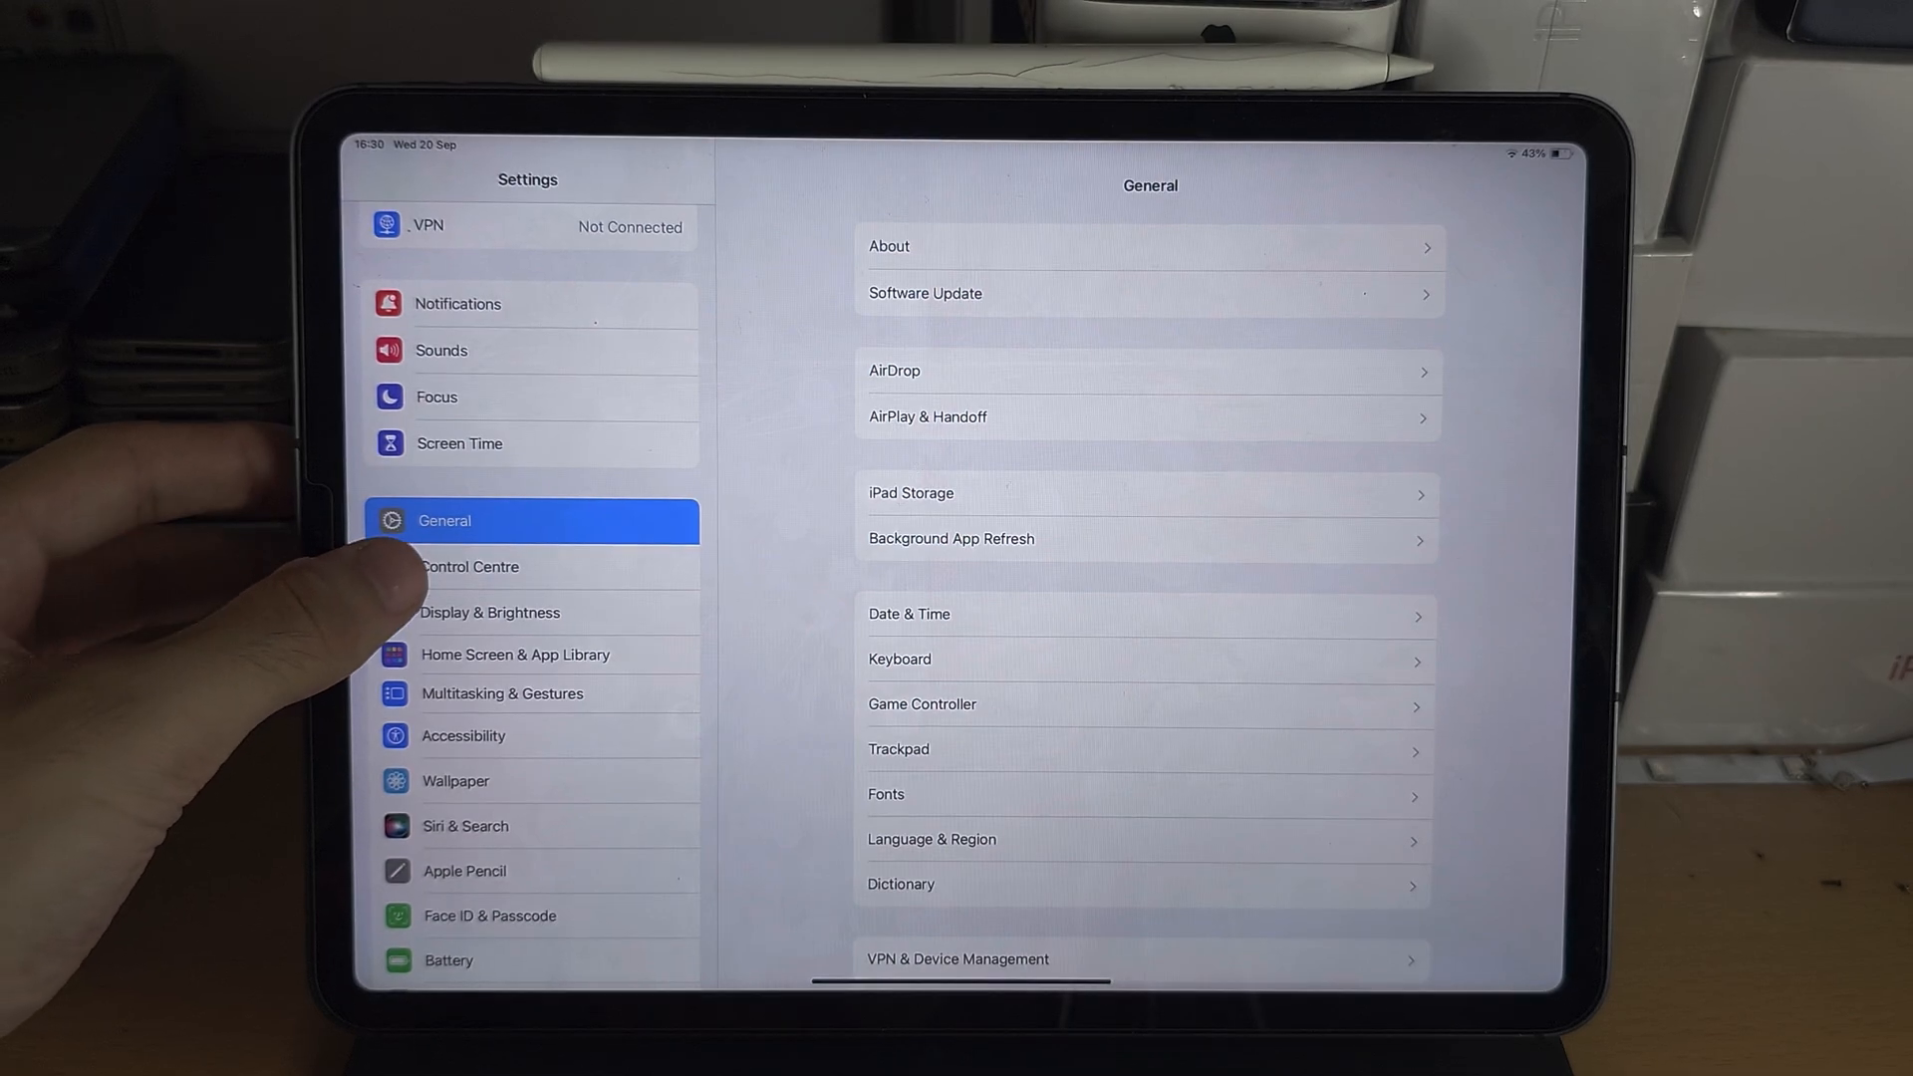
left_click(467, 566)
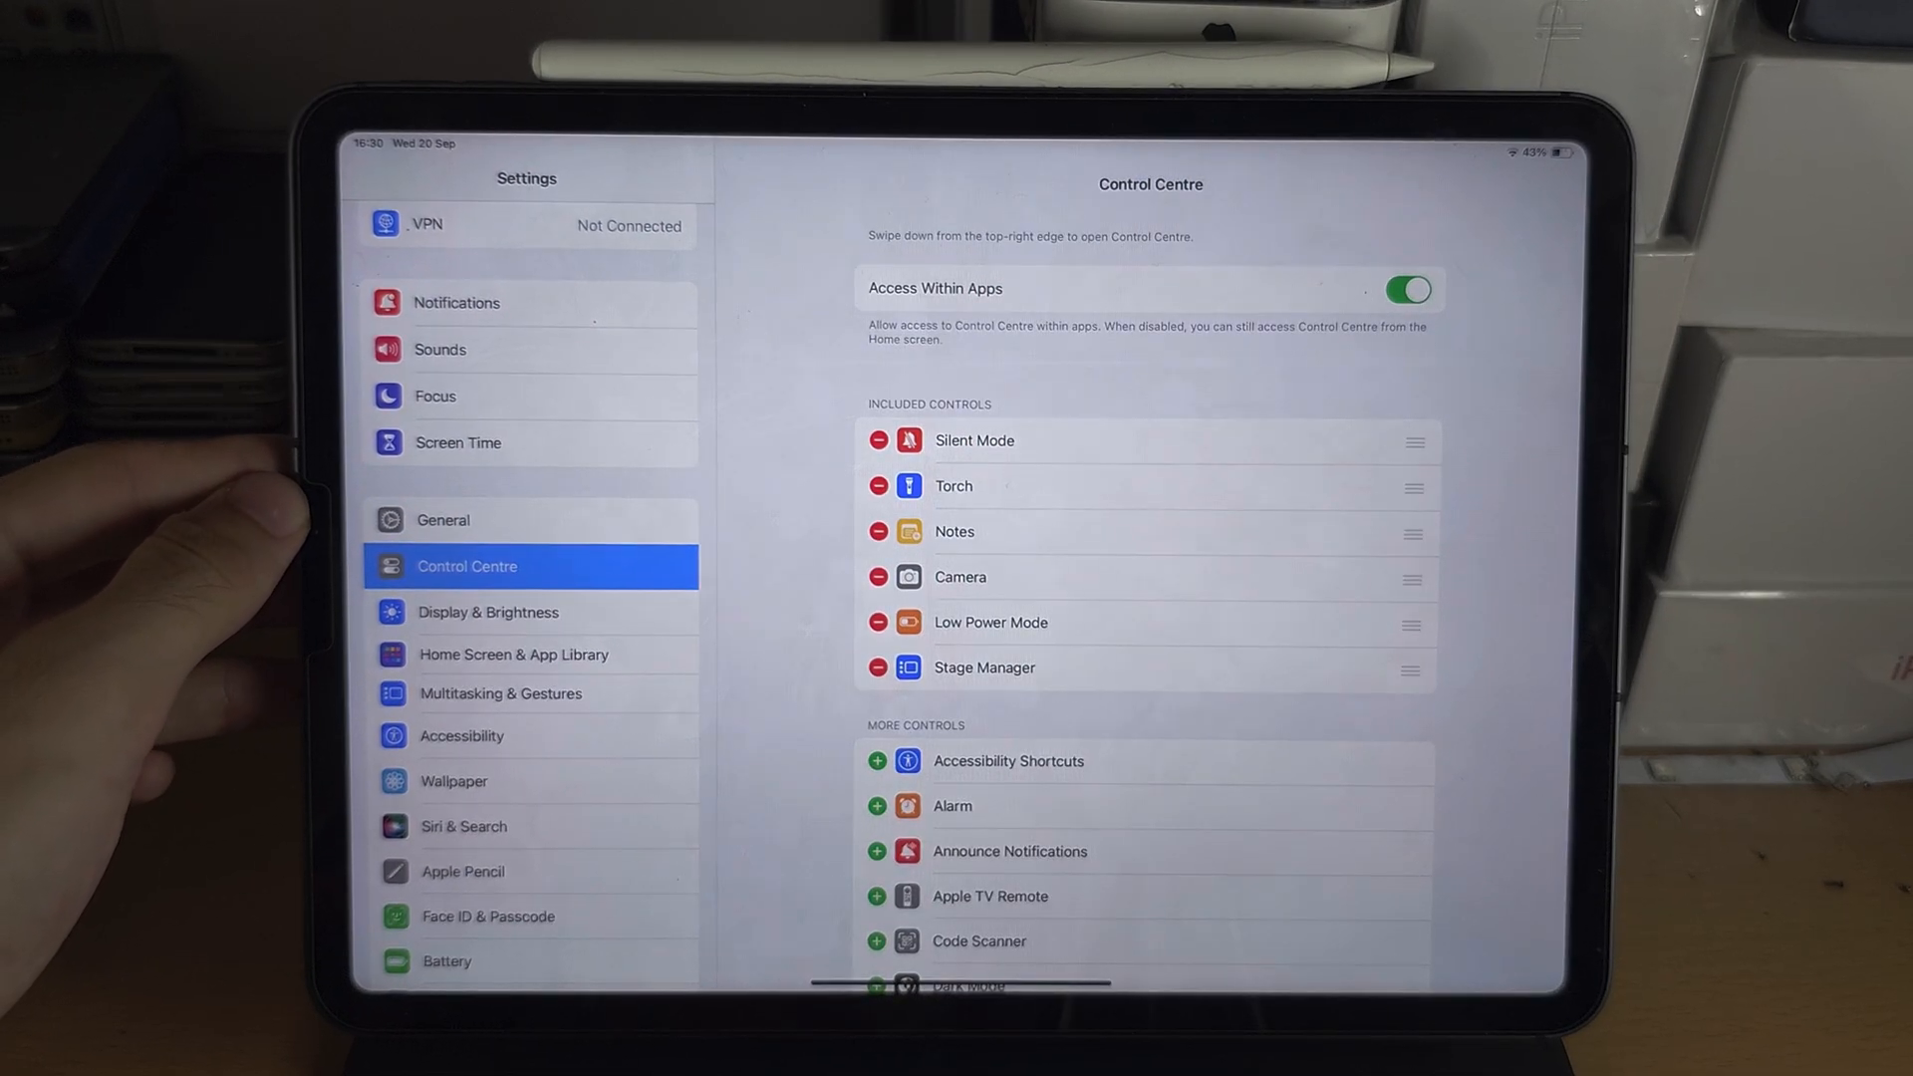
scroll("down", 3)
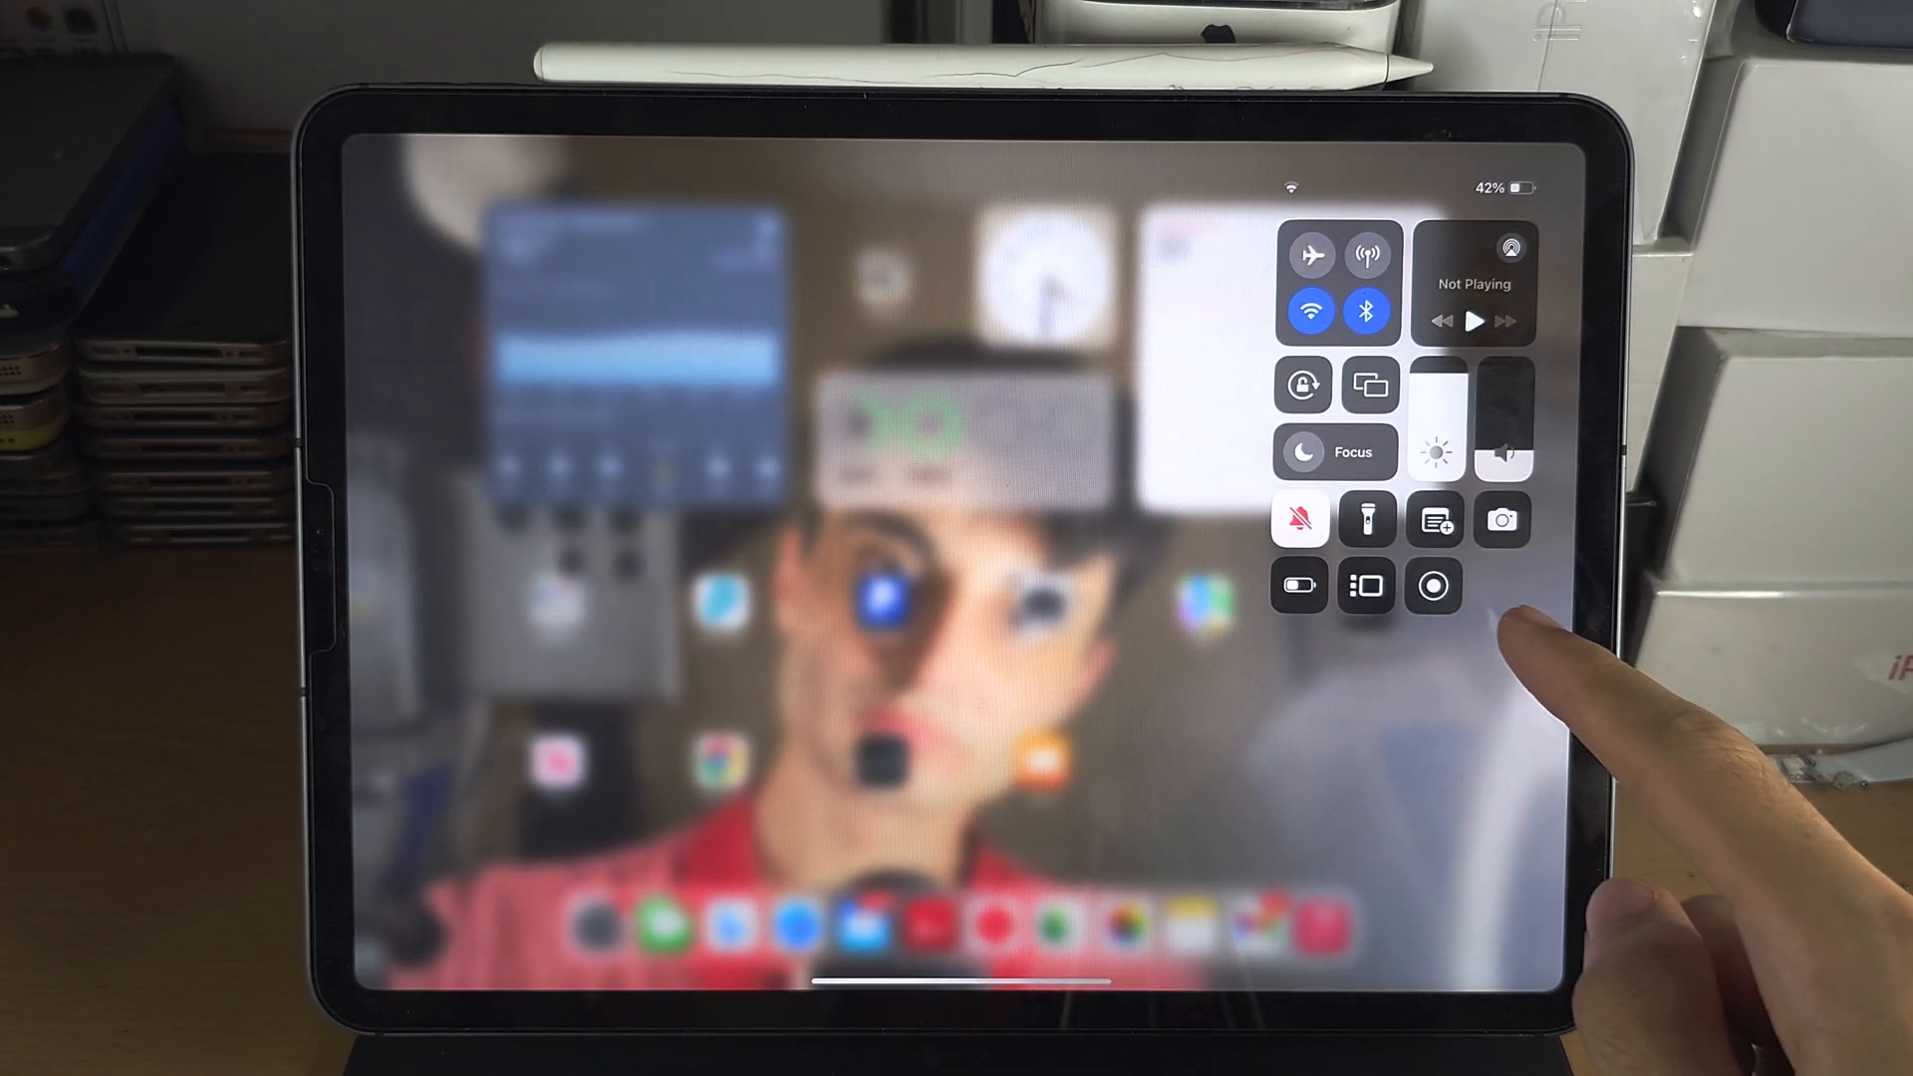
Bring up the Screen Recording options, saving to Photos with the microphone off
left_click(1433, 587)
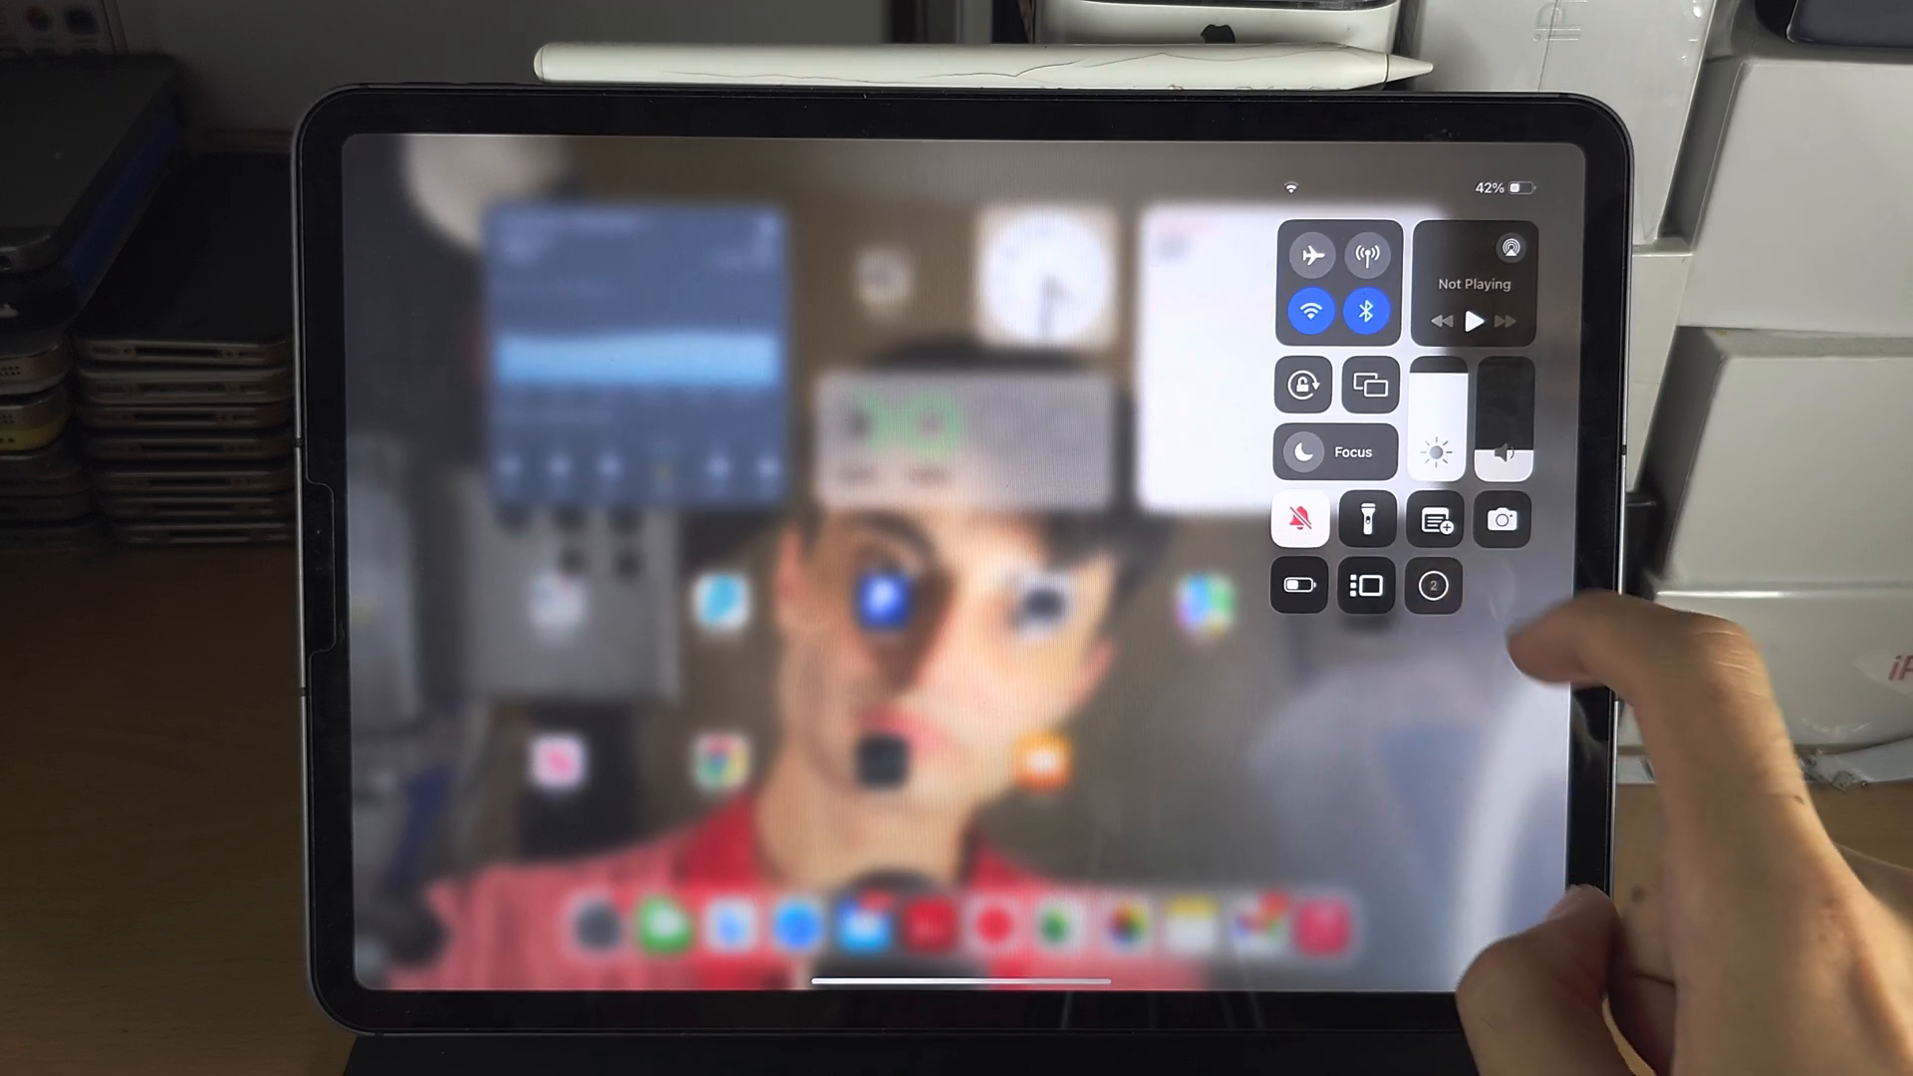
left_click(1433, 585)
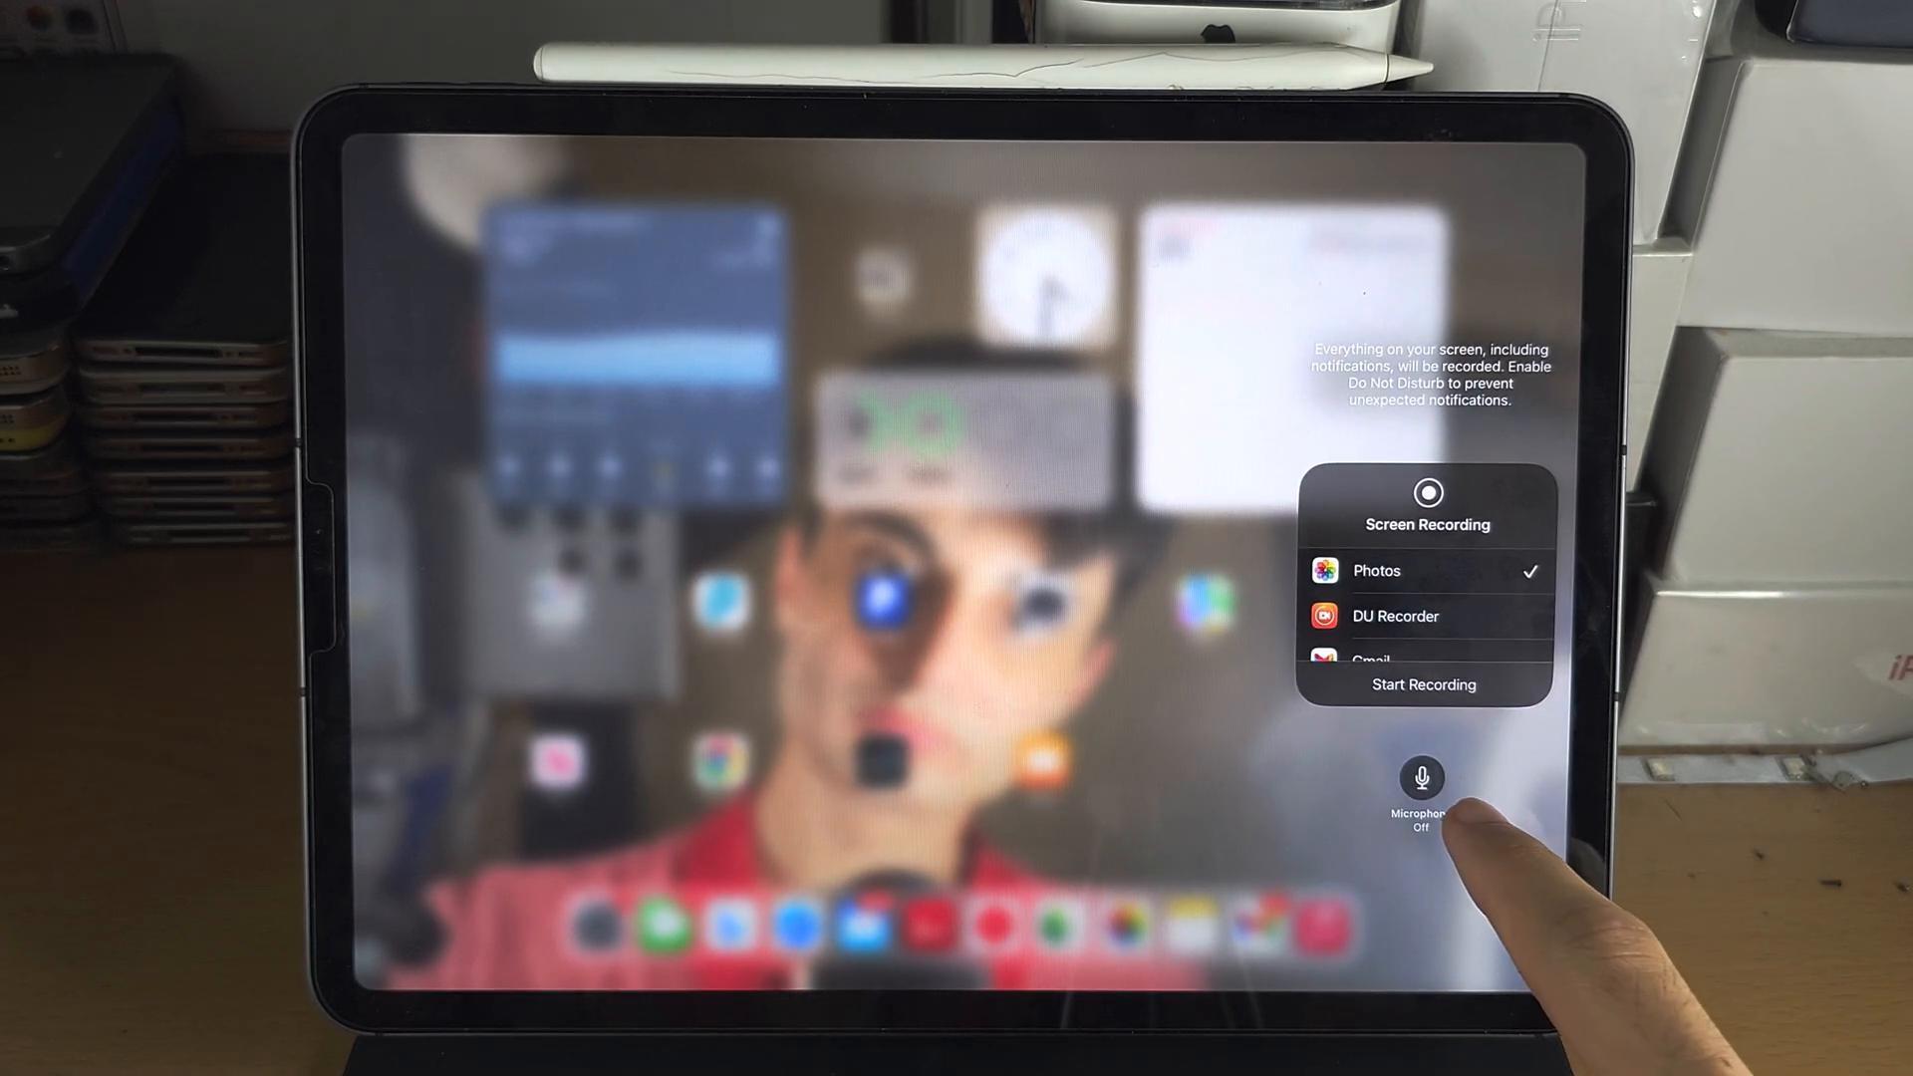
Toggle the microphone on and back off, then start the screen recording countdown
left_click(1419, 777)
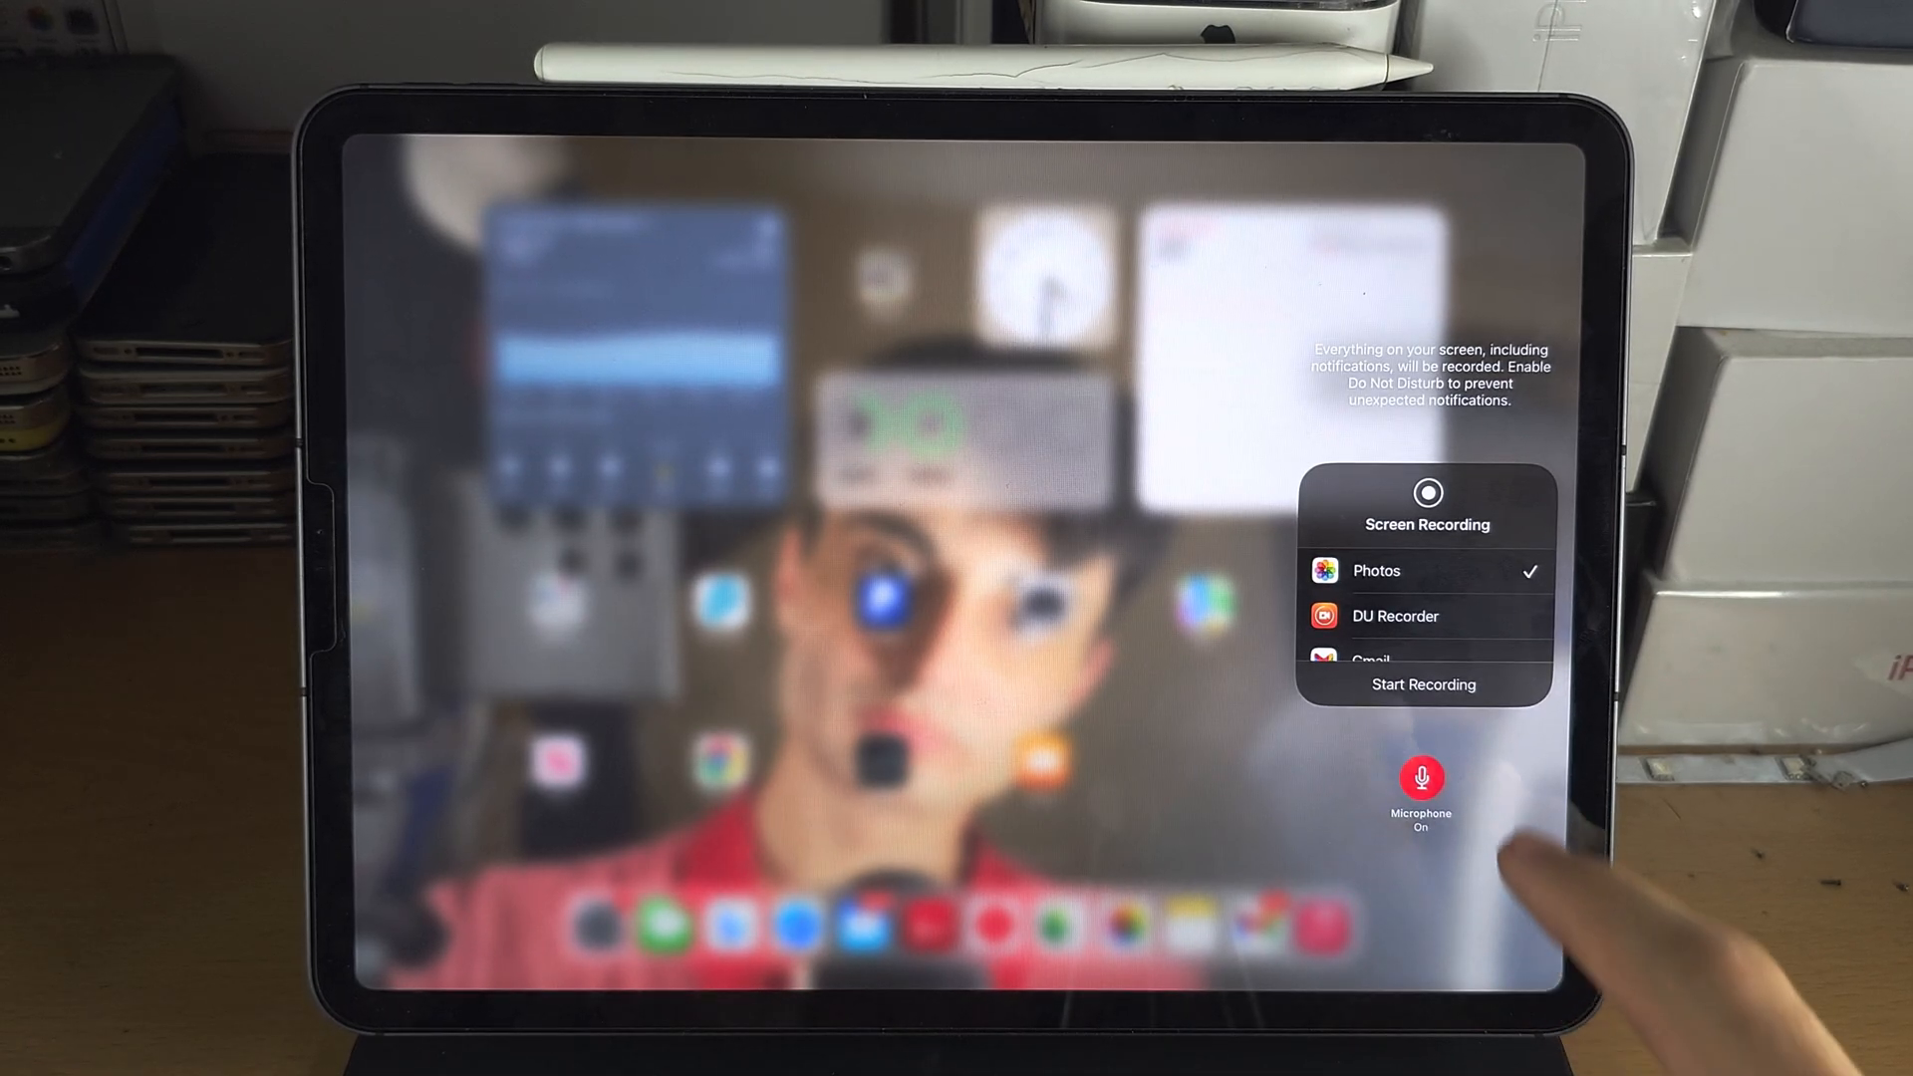
left_click(1420, 779)
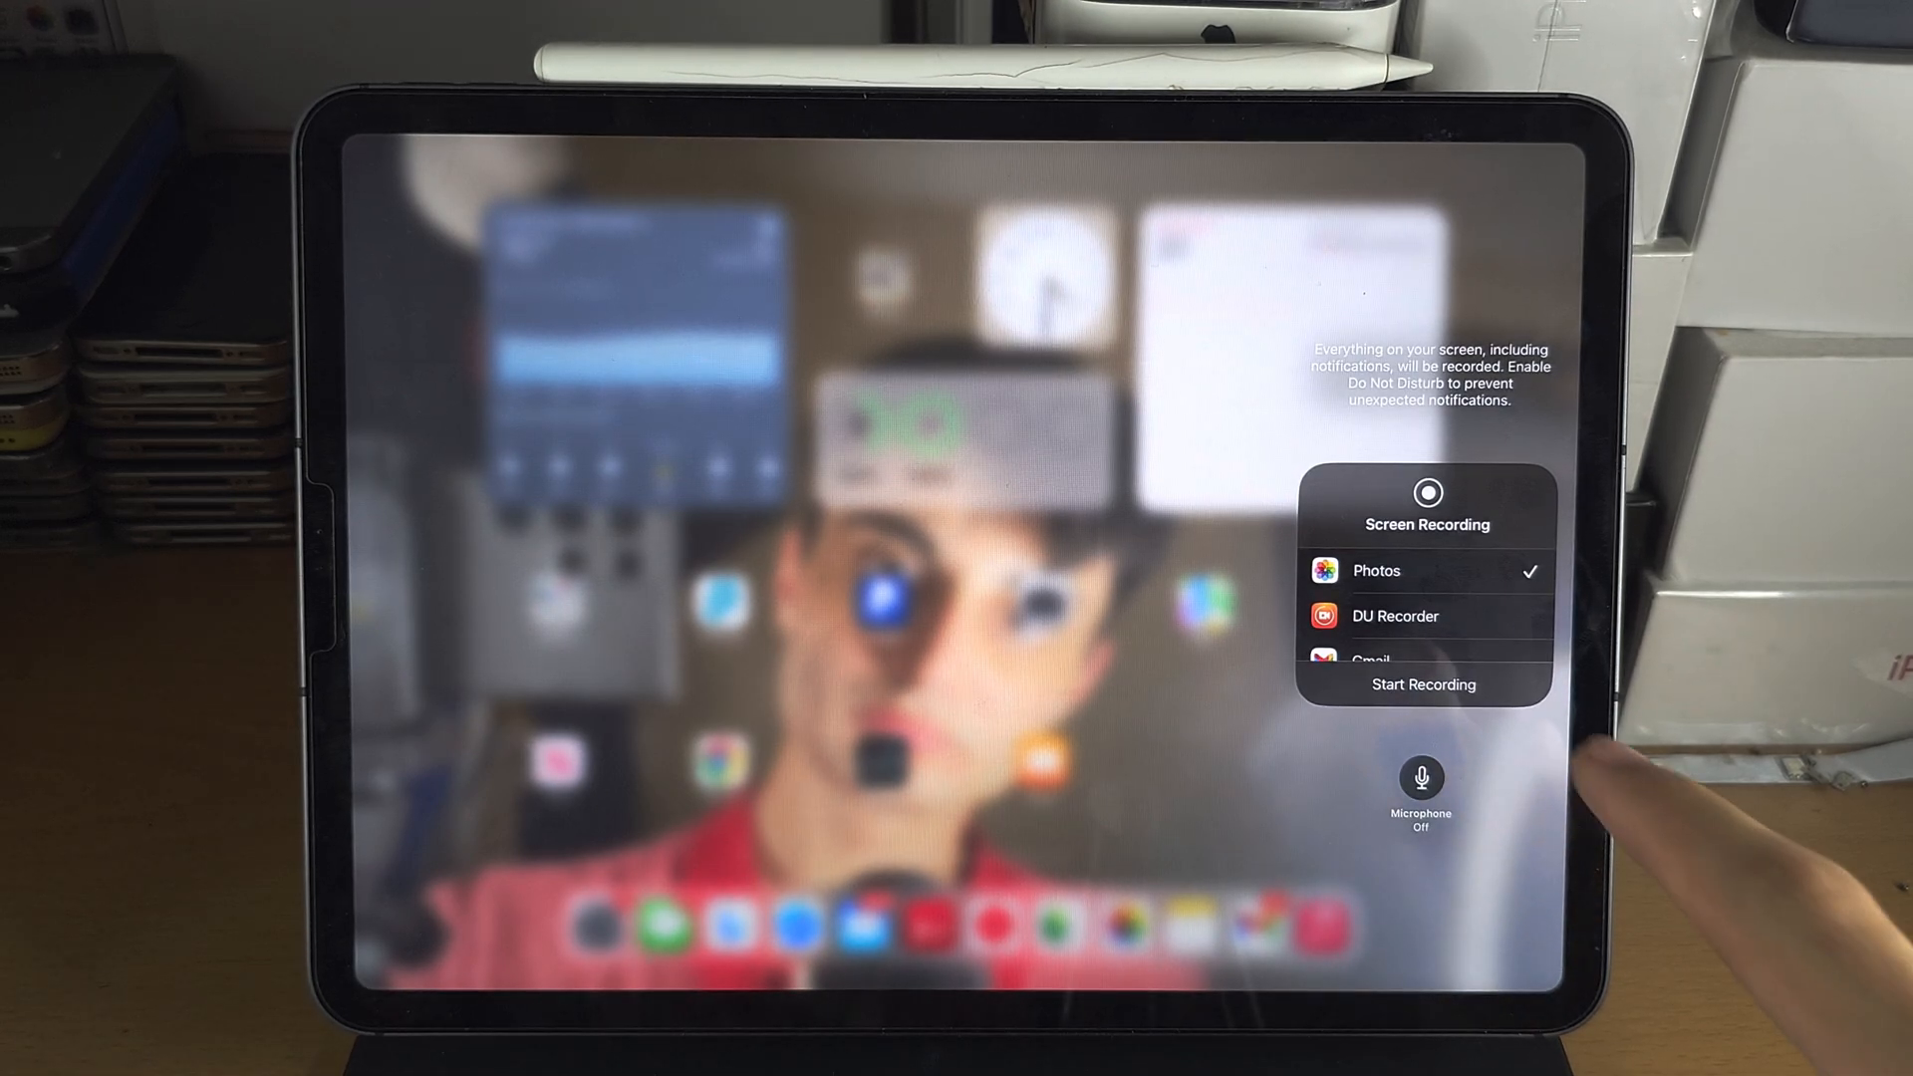
left_click(1423, 684)
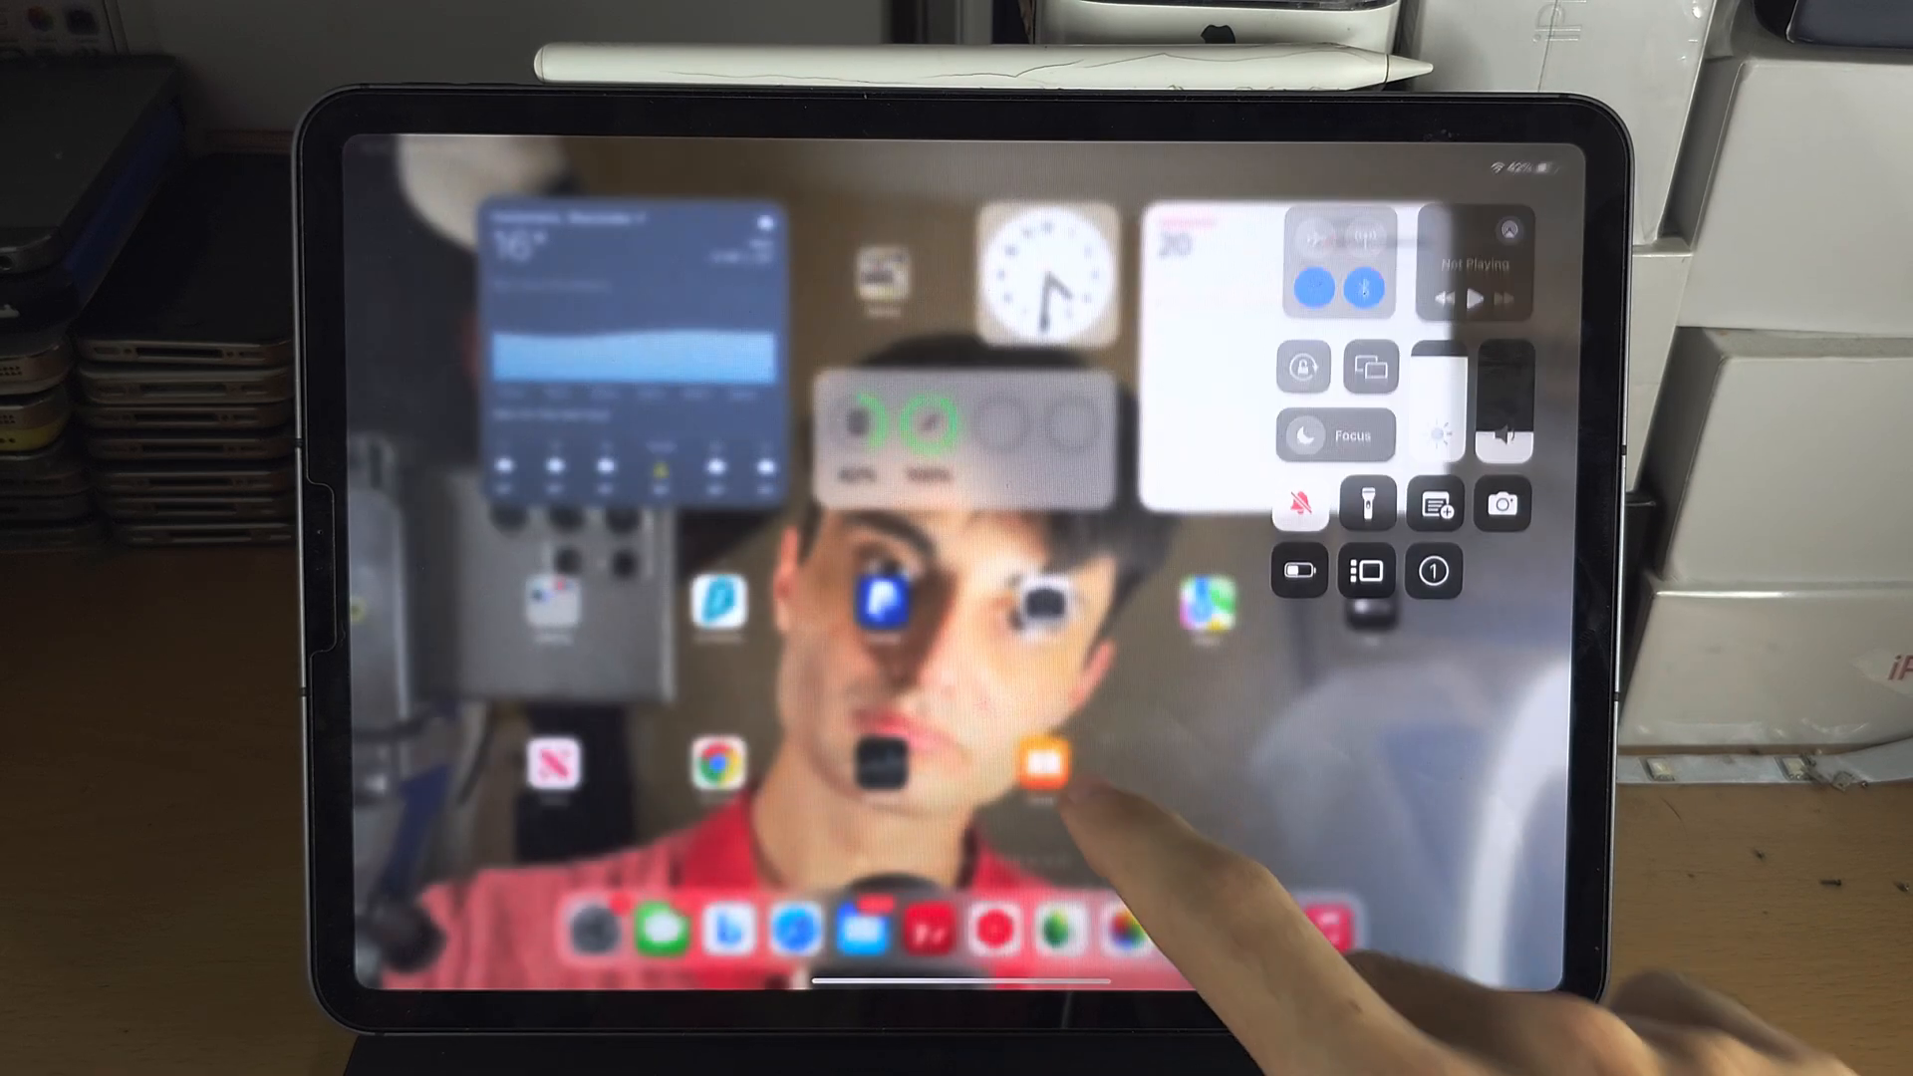
Close Control Centre and browse Home Screen pages while the recording runs
left_click(1037, 768)
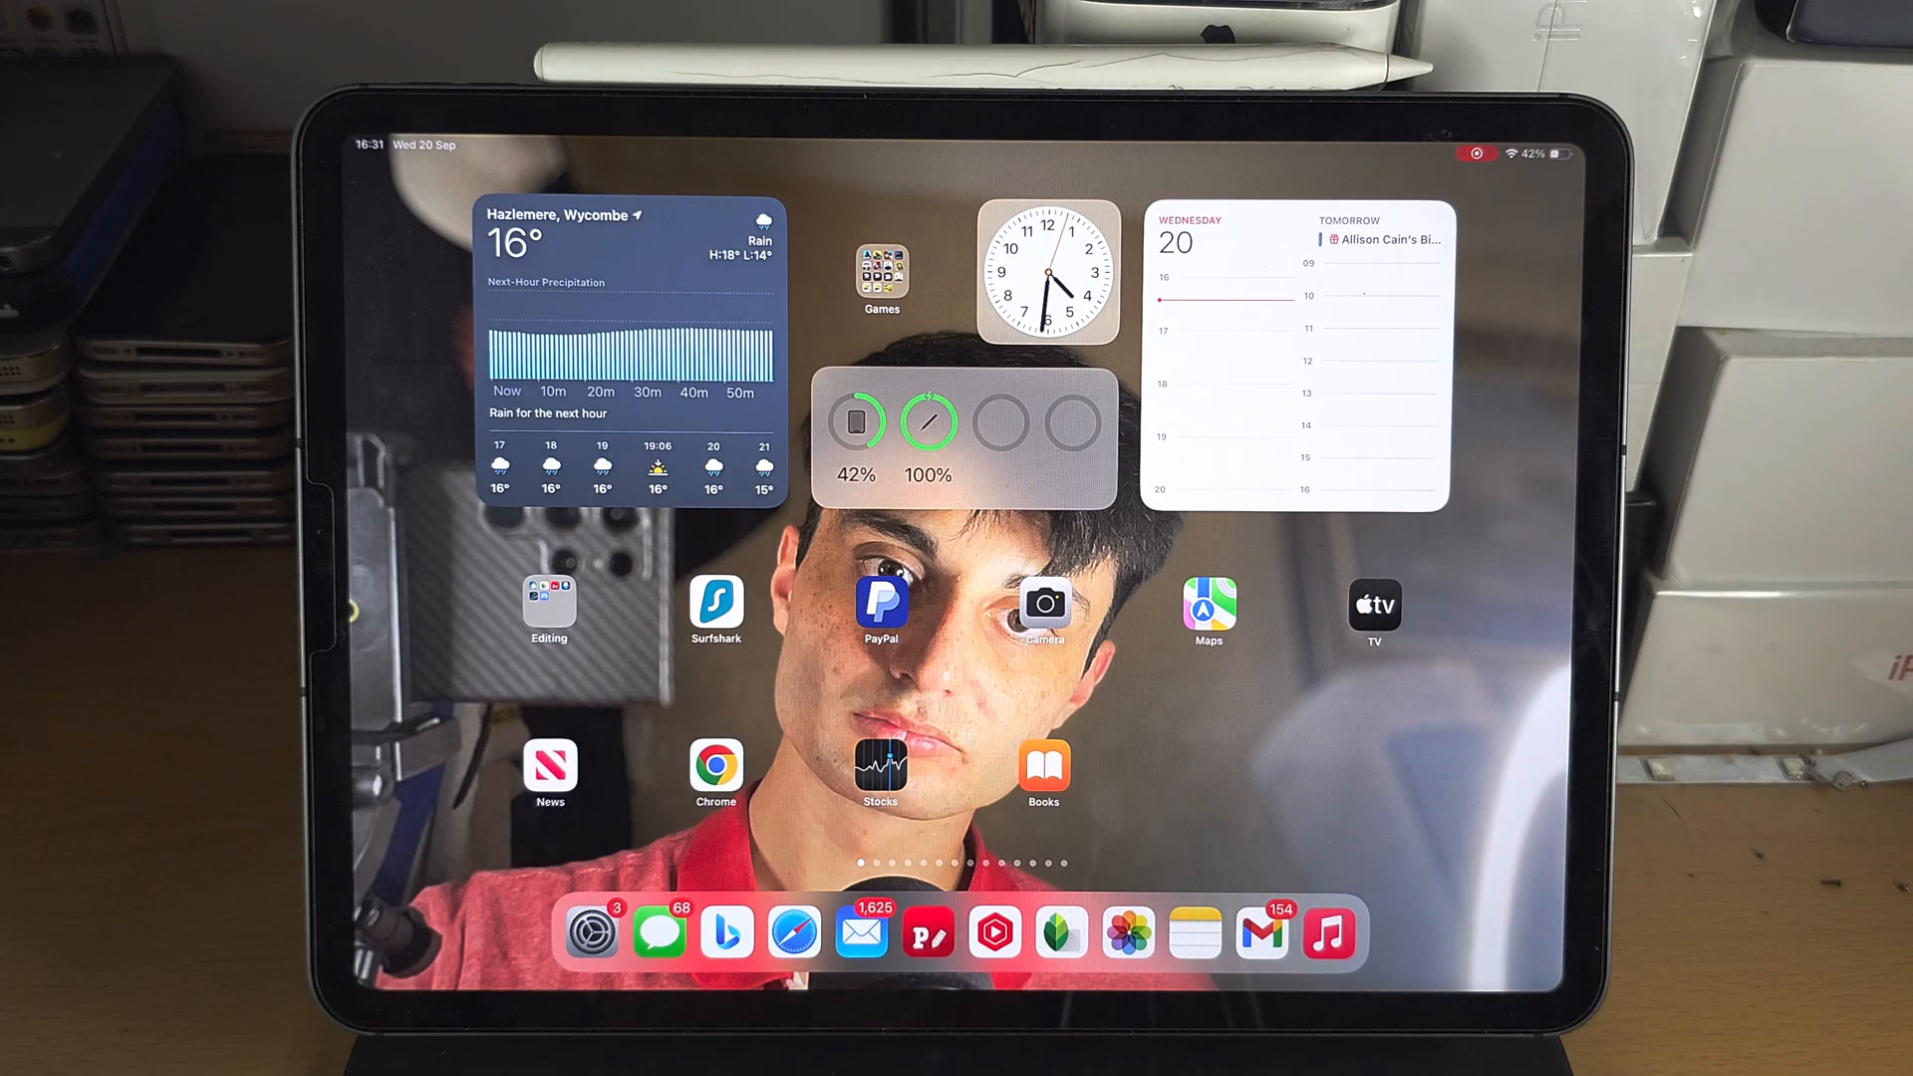
scroll("left", 3)
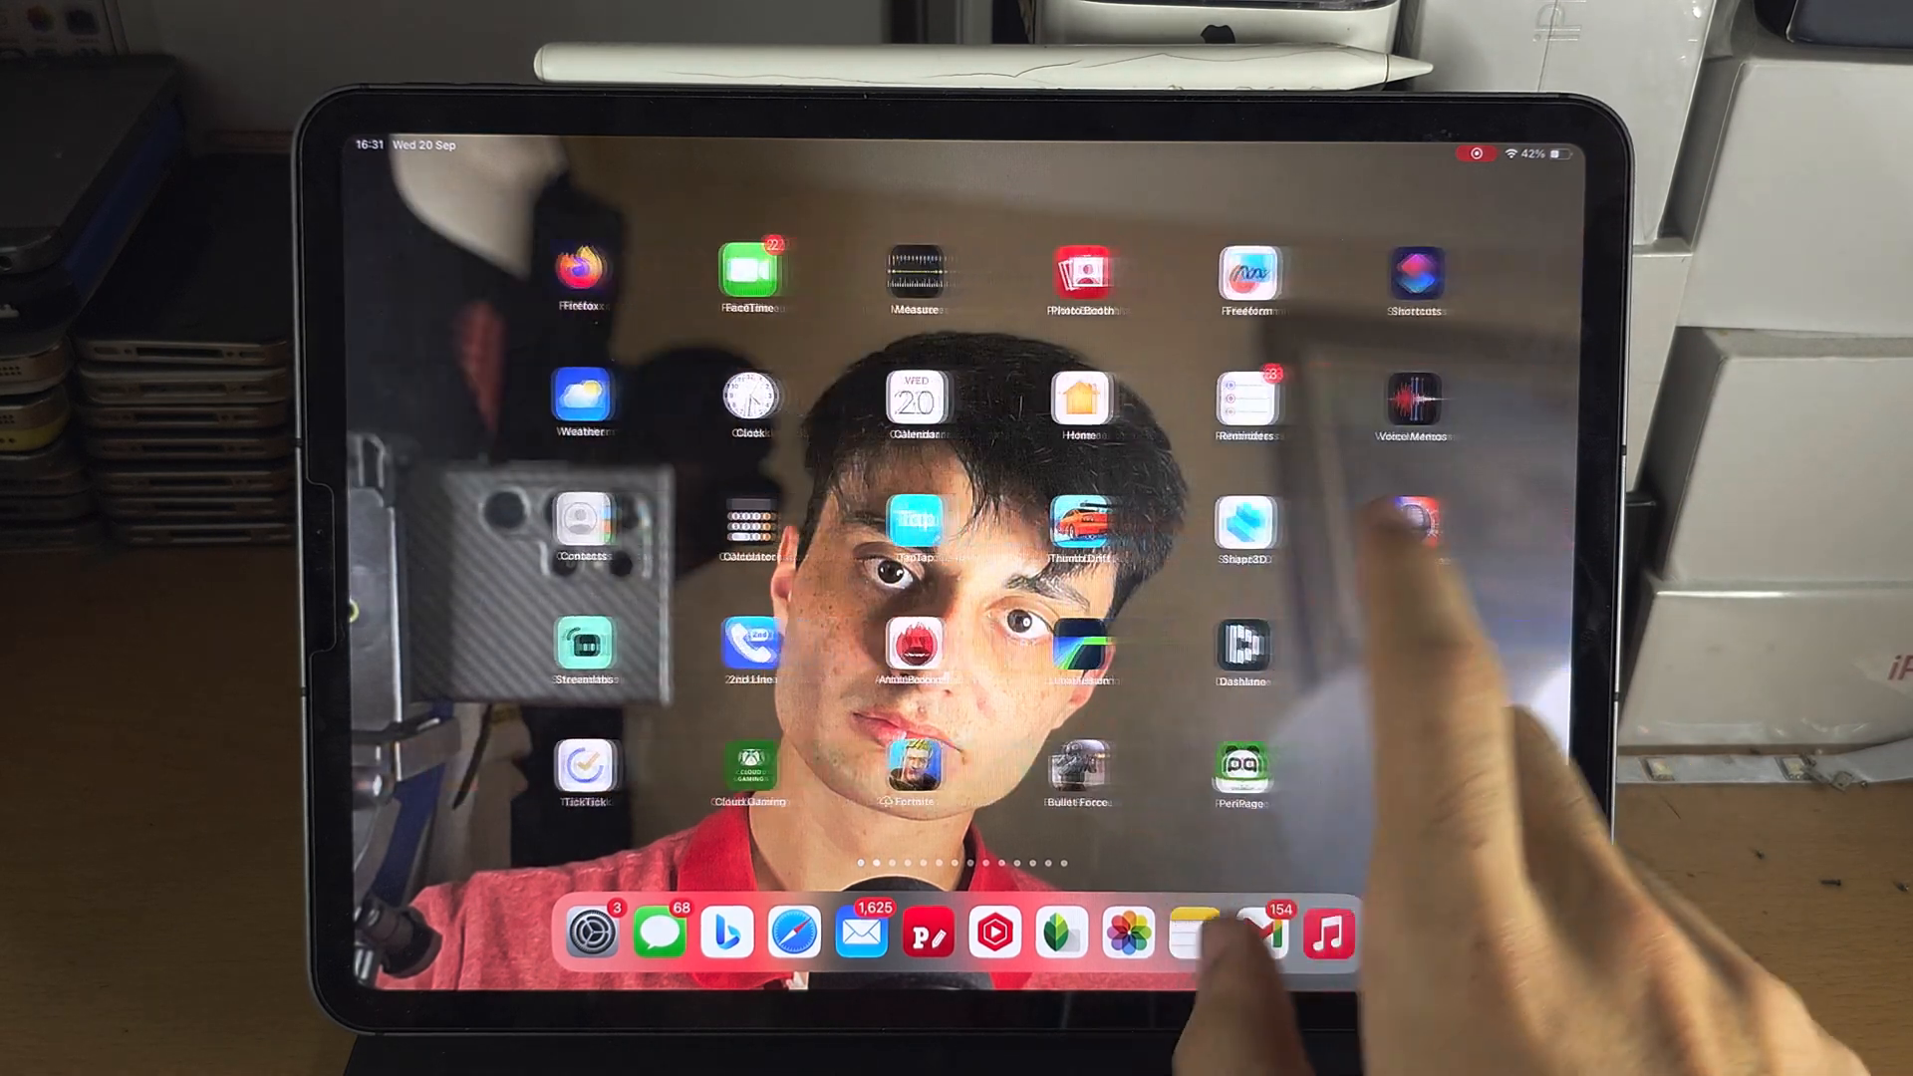
scroll("left", 3)
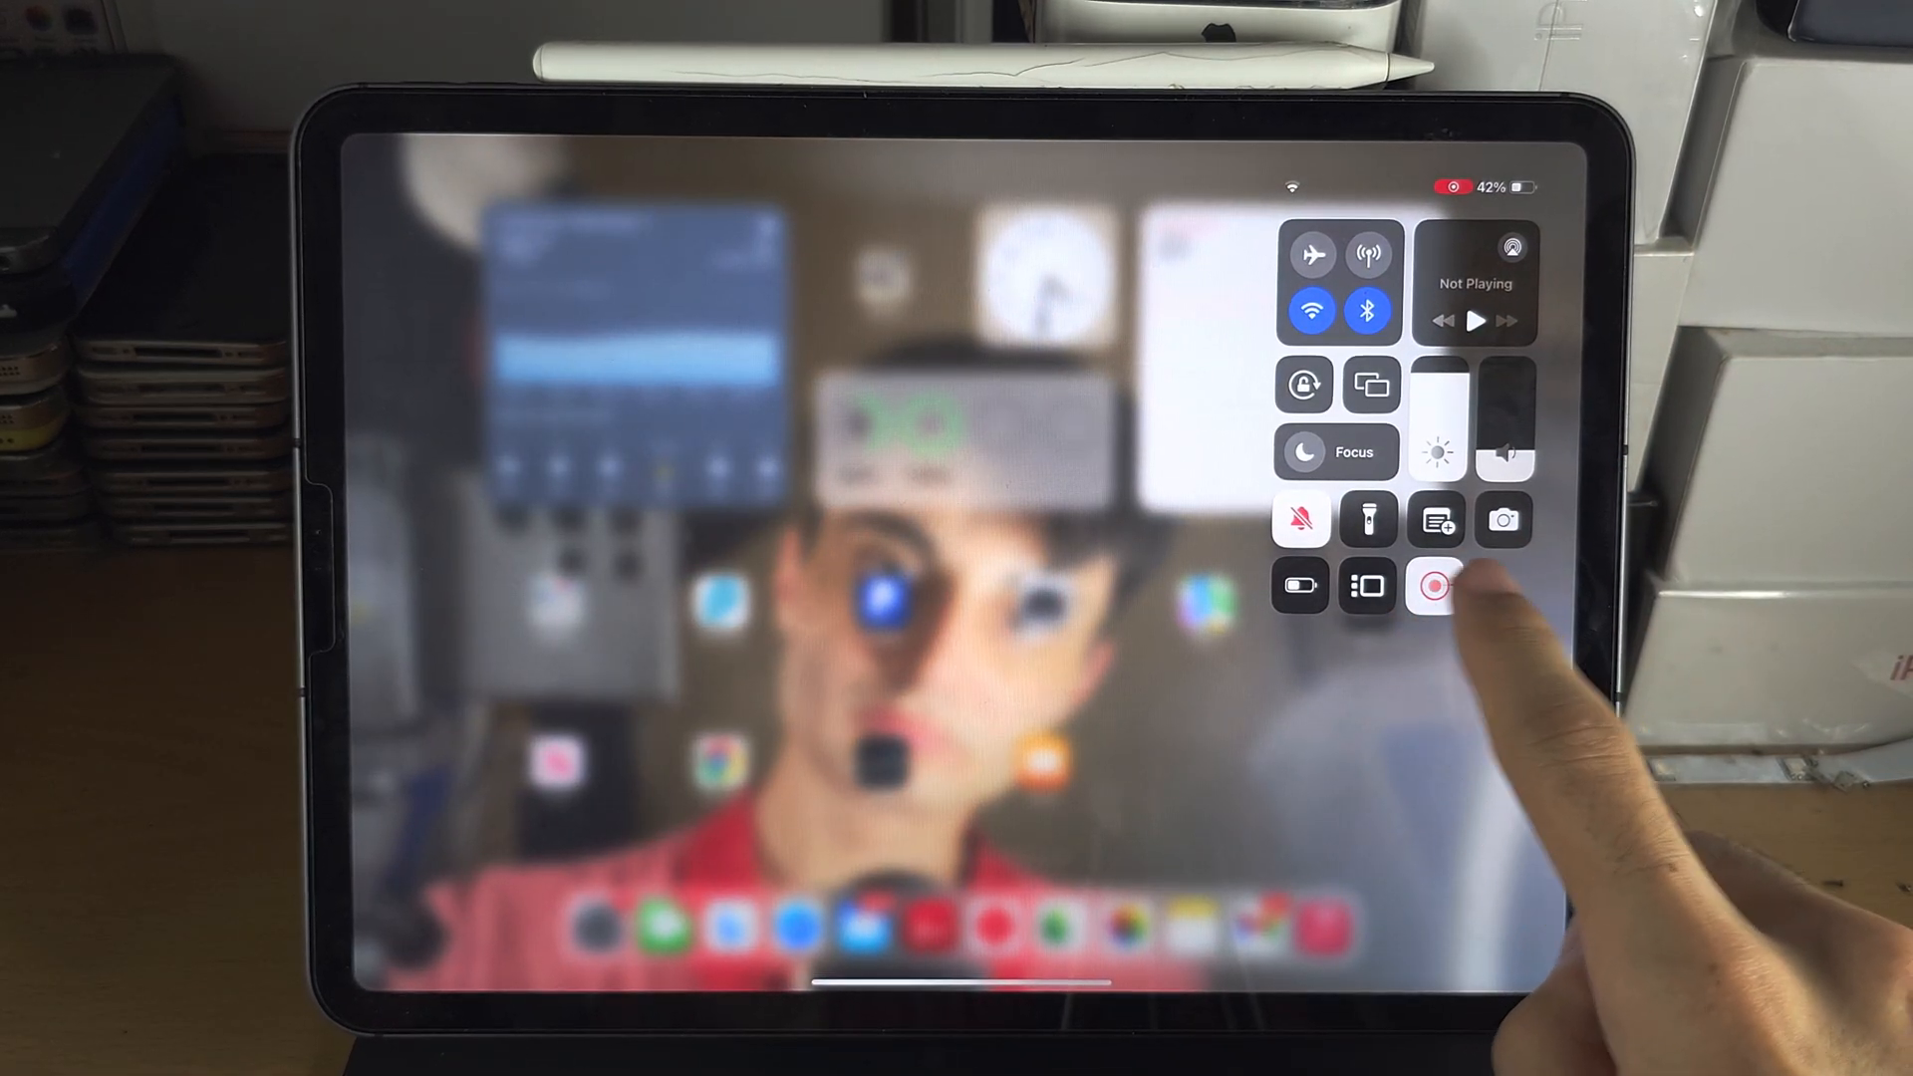
Stop the screen recording with the red Screen Recording button
left_click(1434, 586)
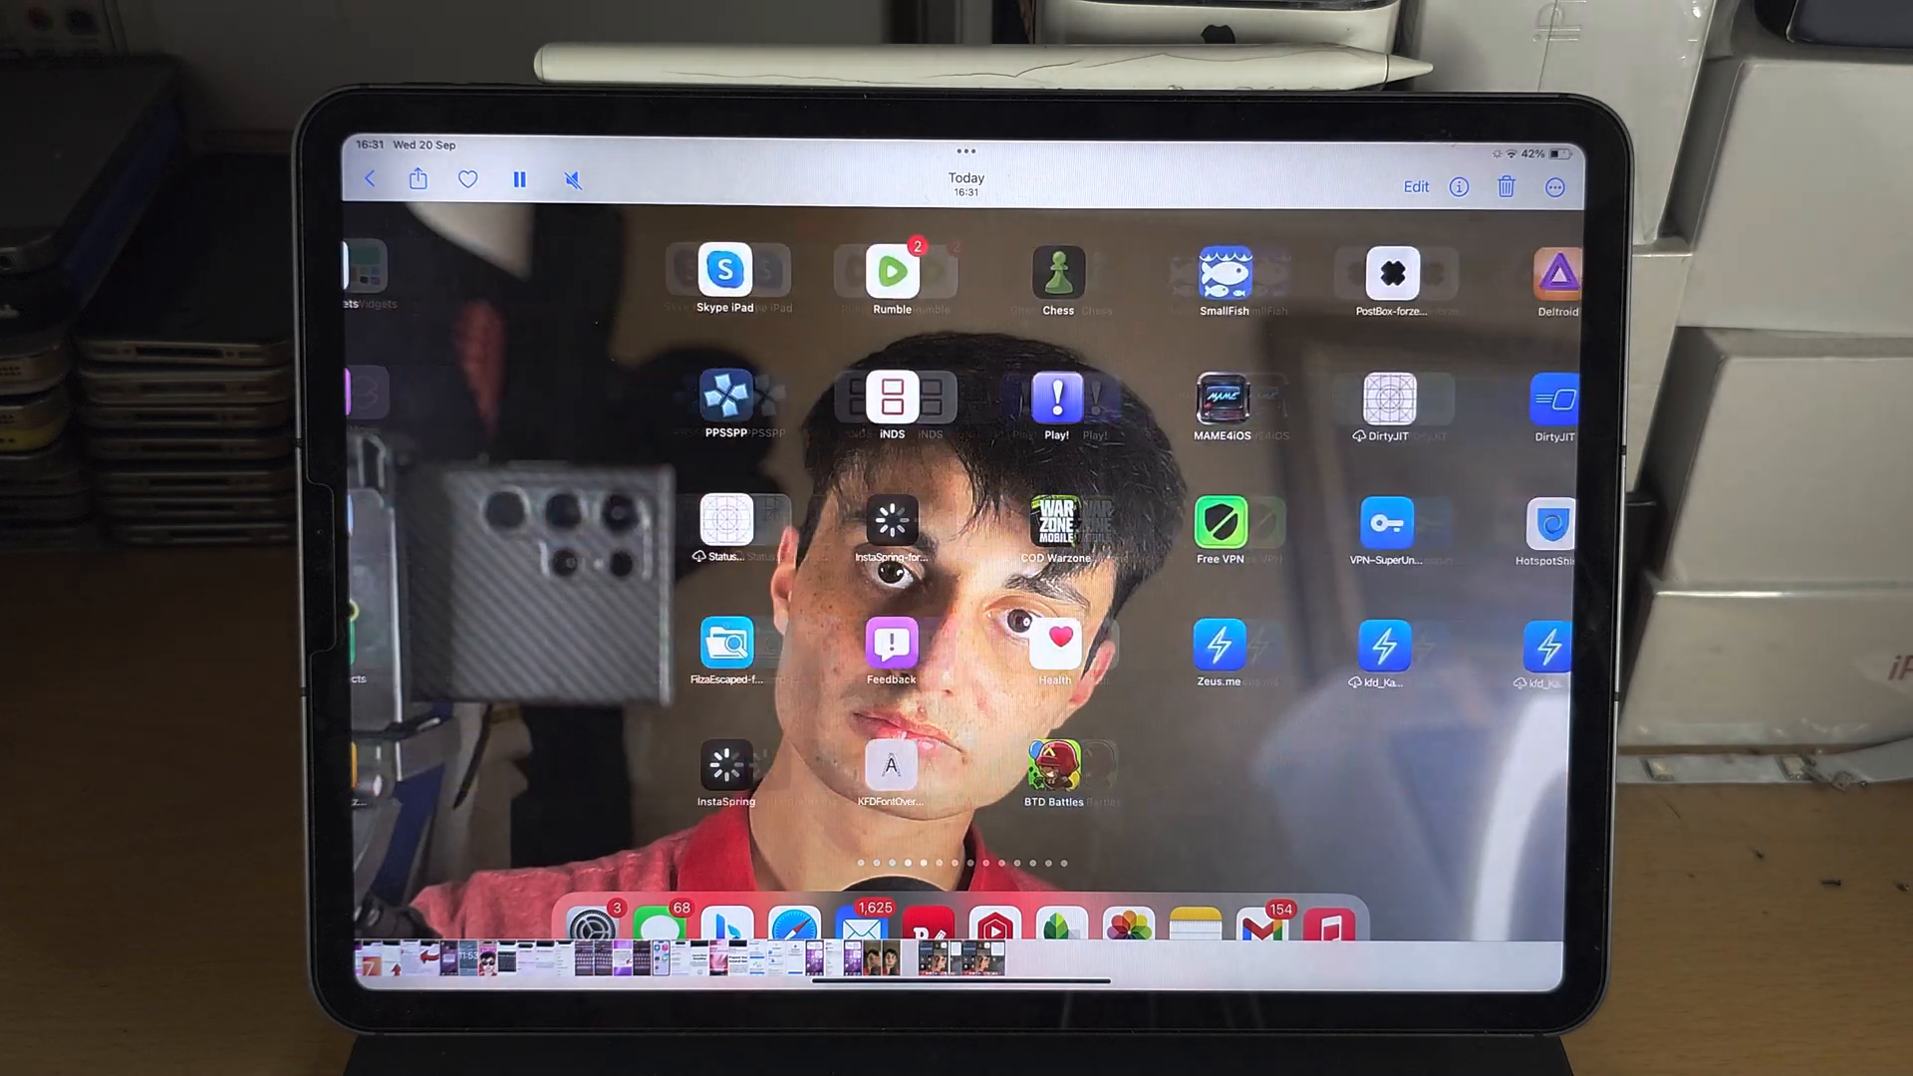
Swipe through the saved Home Screen recording playing in Photos
scroll("left", 3)
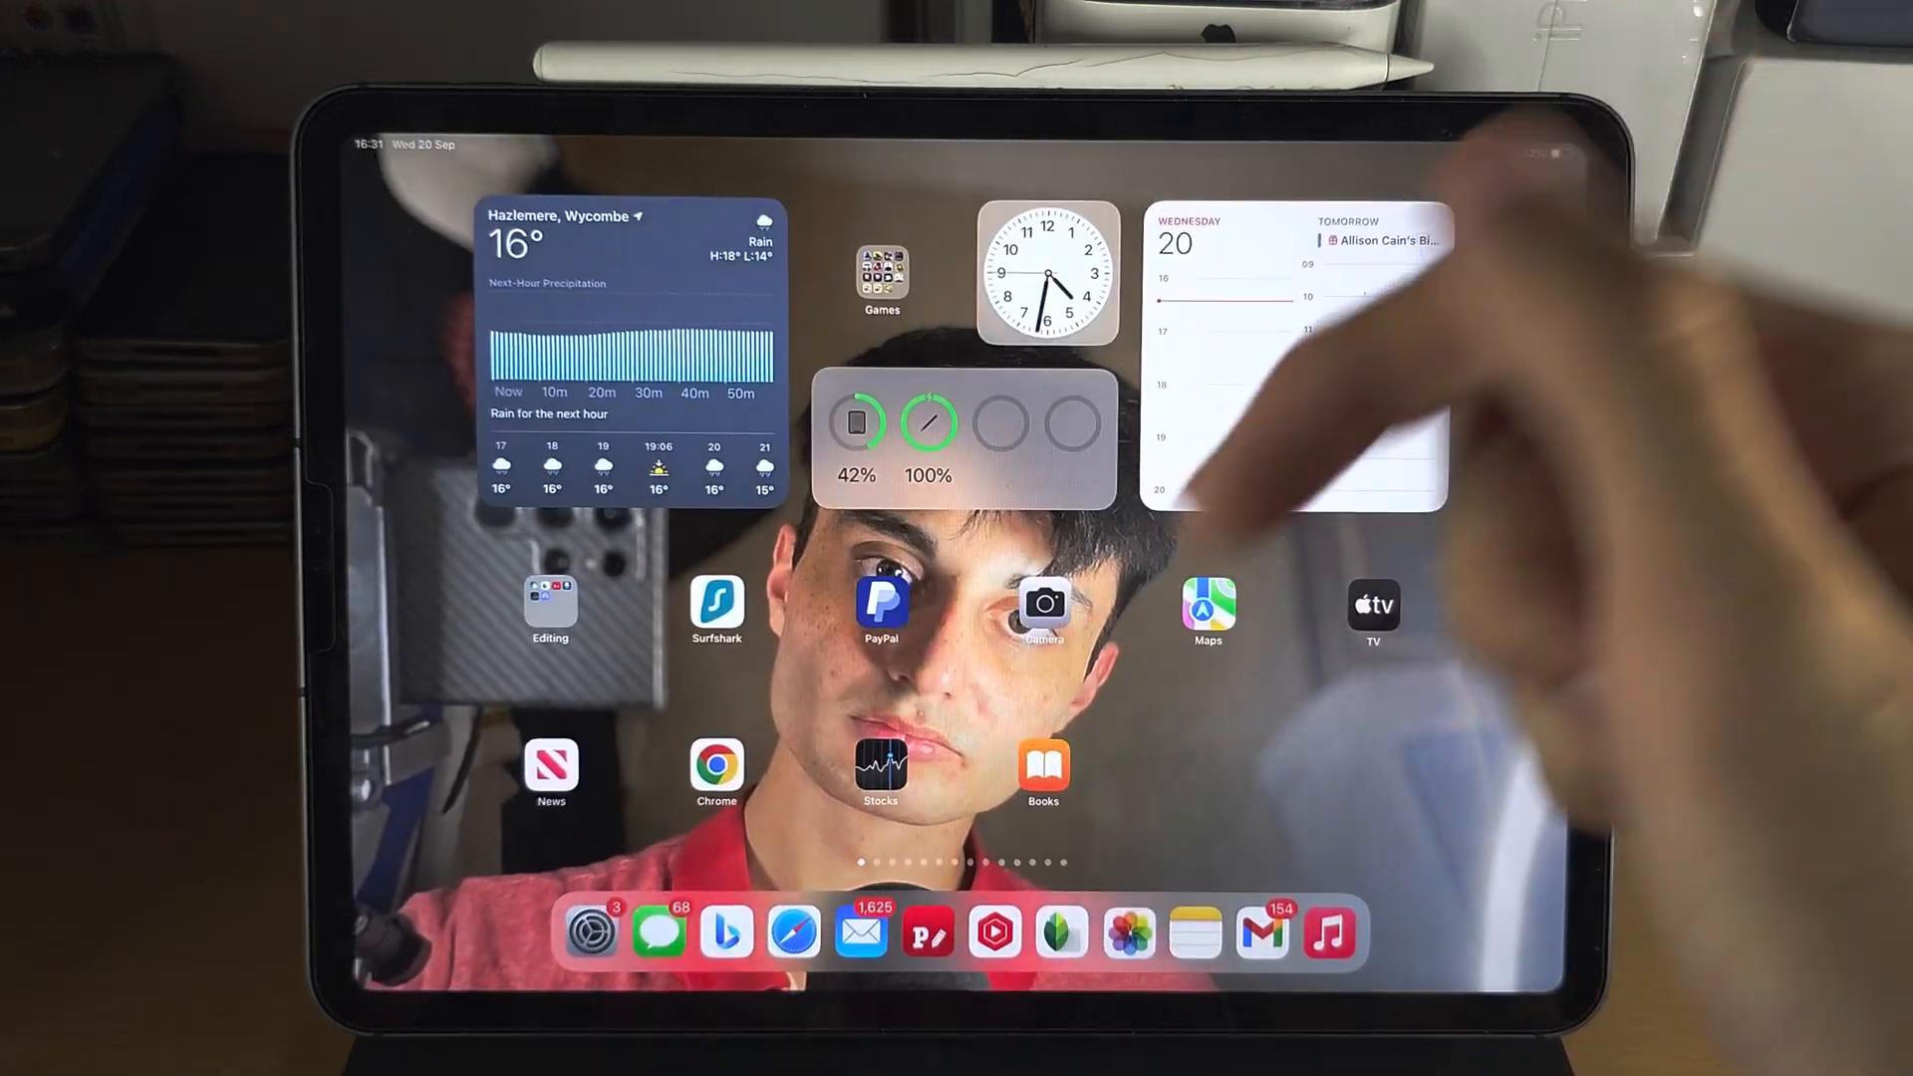